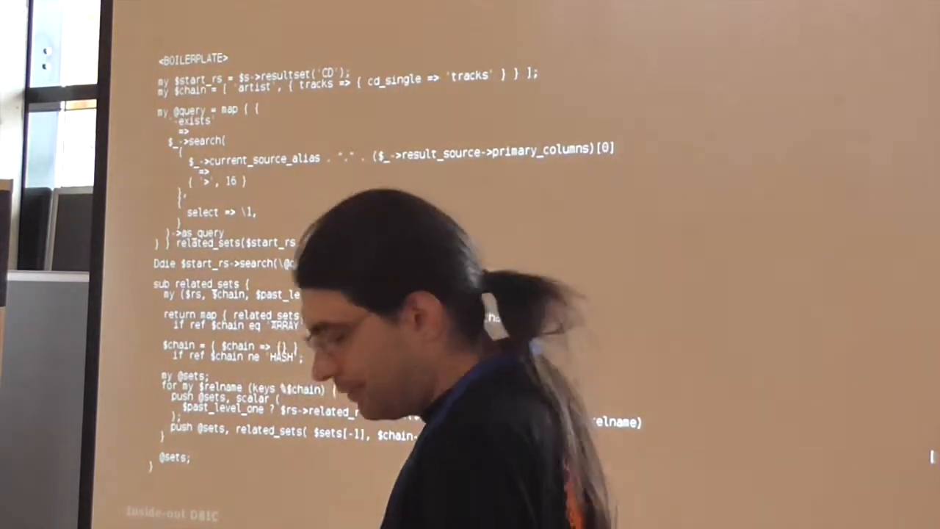
key(Right)
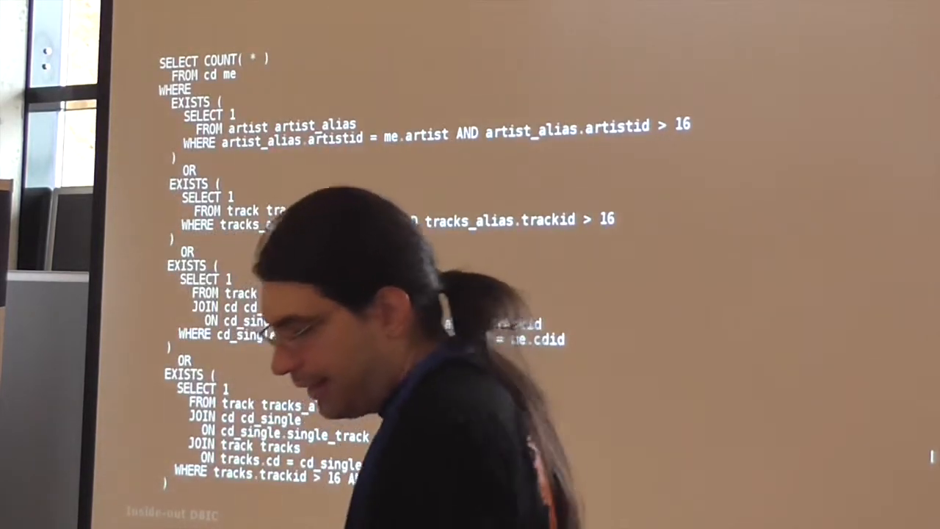